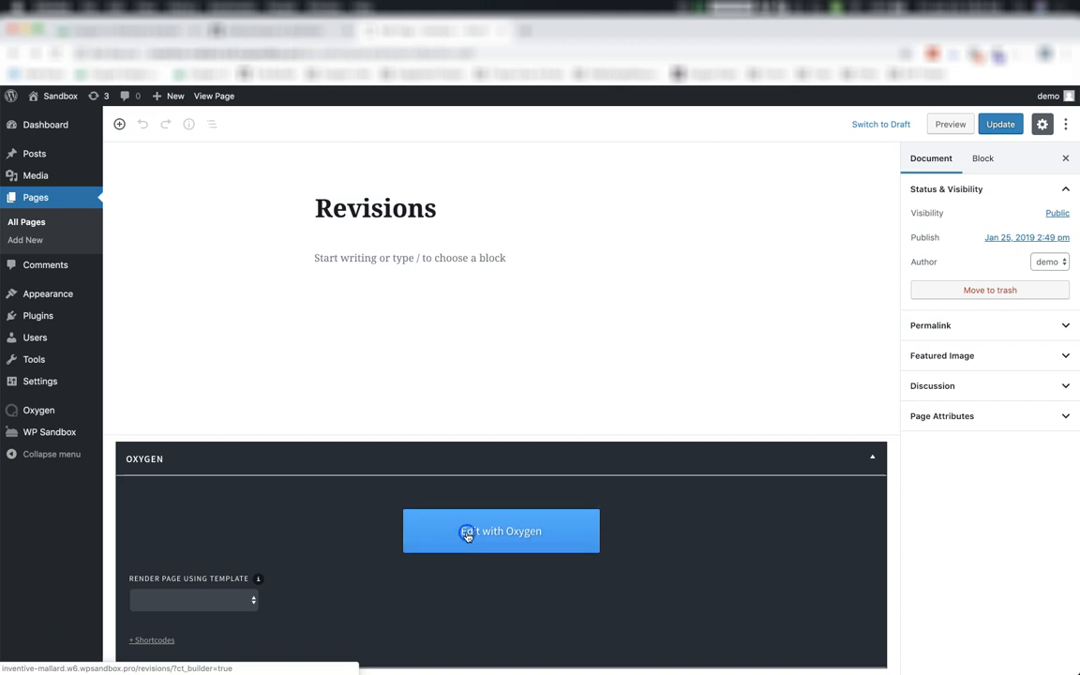
Launch Oxygen Builder for the Revisions page from the Oxygen meta box.
click(501, 530)
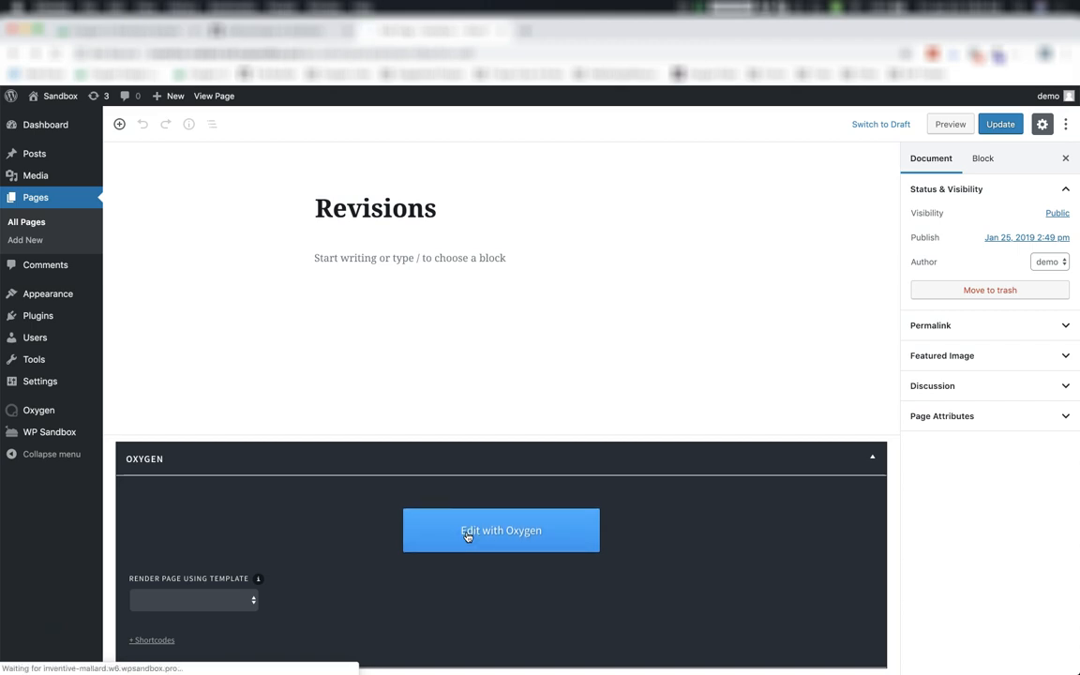
click(501, 530)
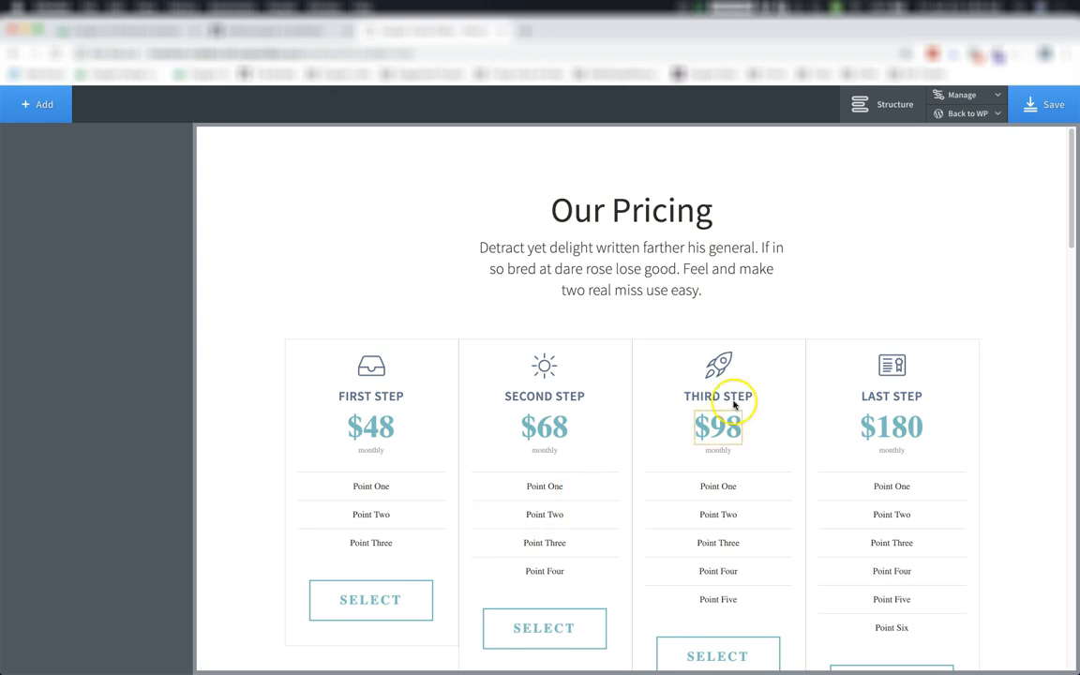
mouse_move(823, 369)
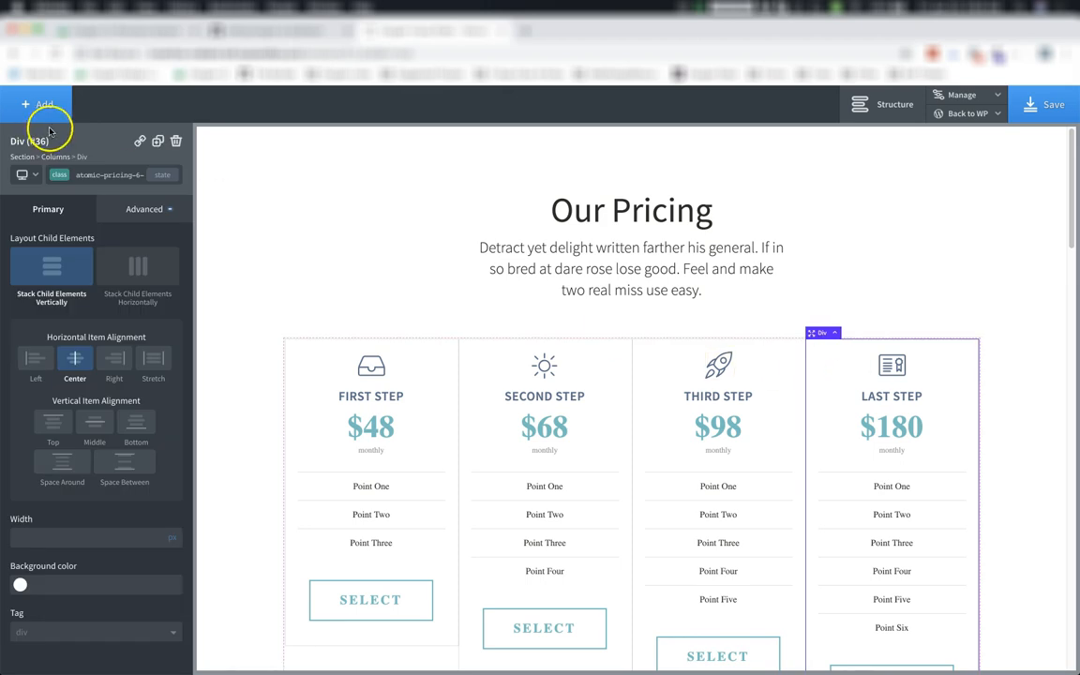
Delete the LAST STEP pricing column and go back to the WordPress admin editor.
click(175, 140)
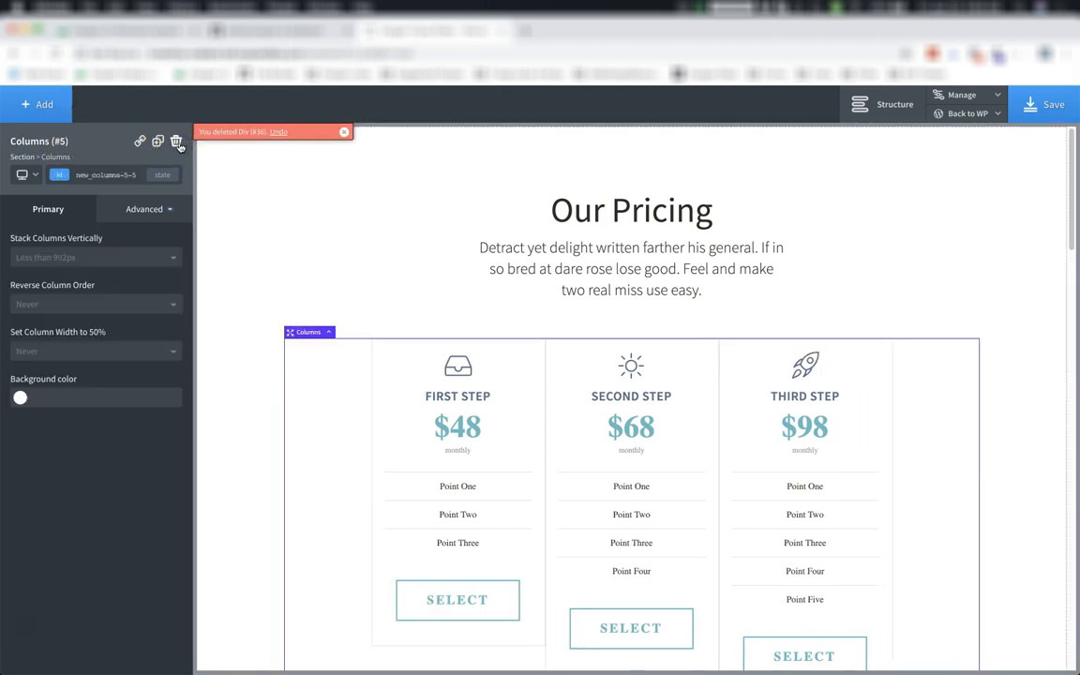
click(1050, 104)
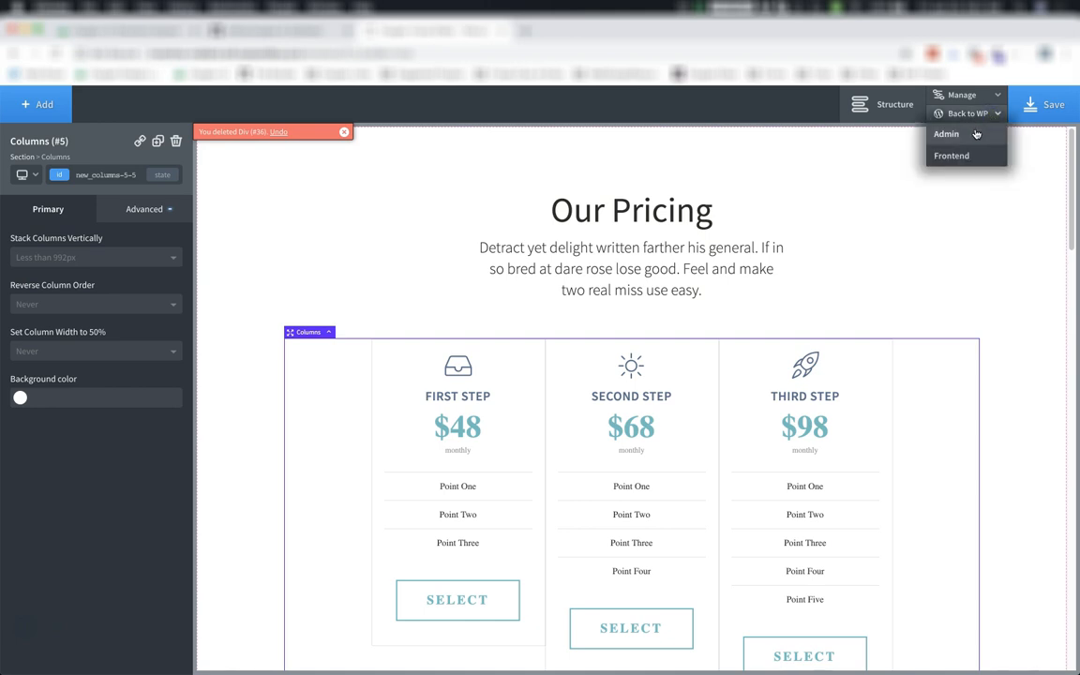
click(947, 133)
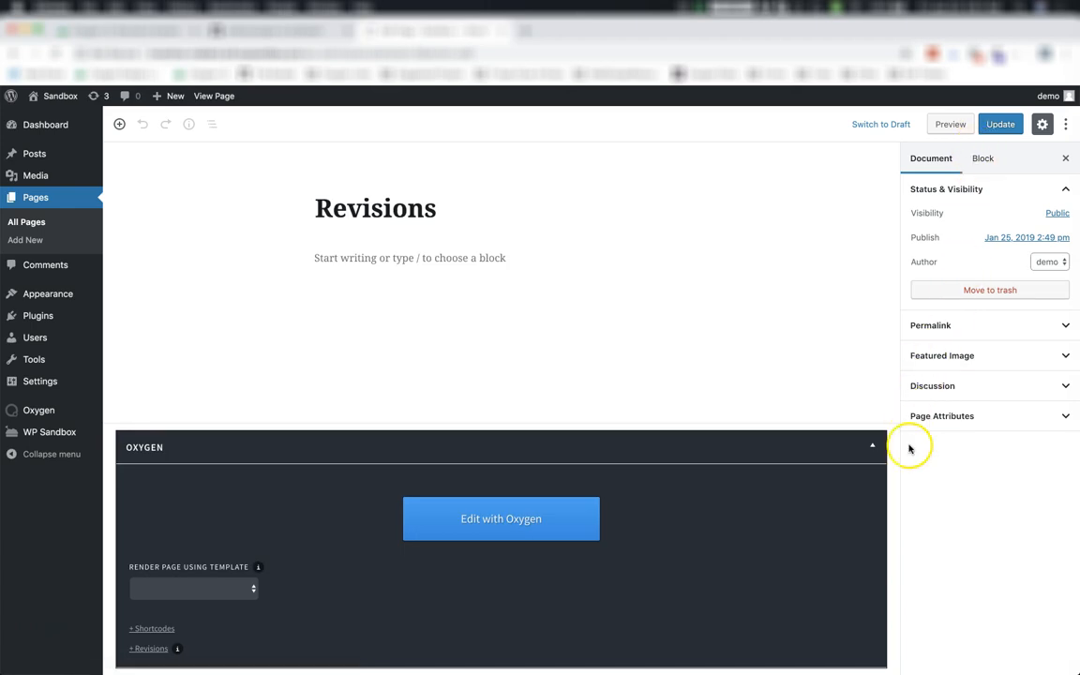
mouse_move(155, 637)
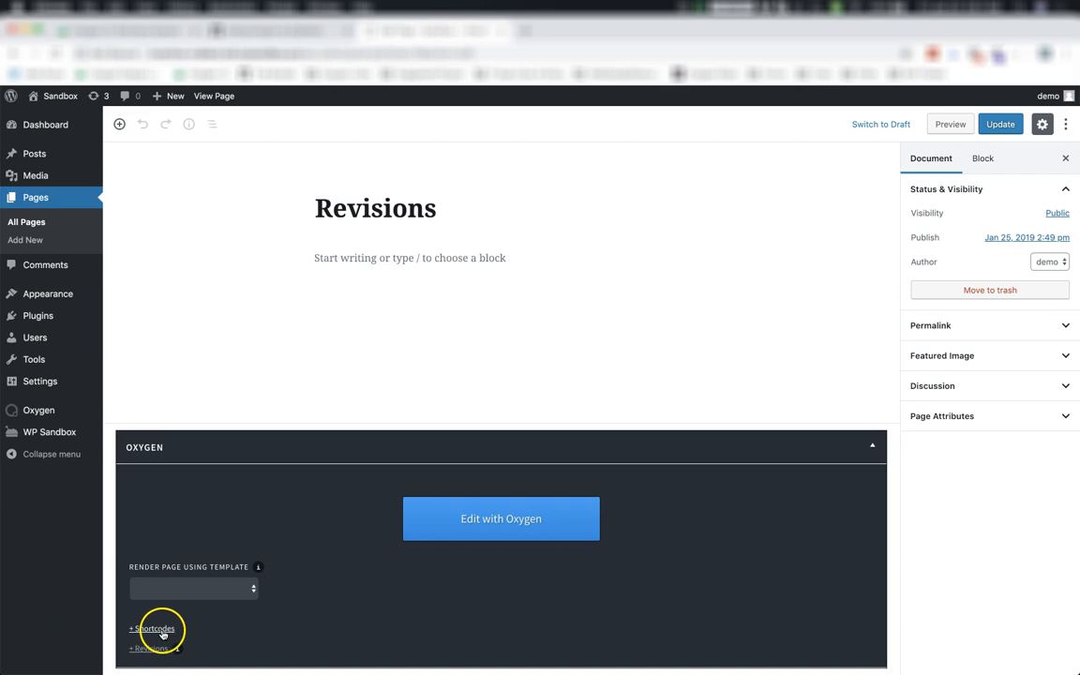
mouse_move(148, 648)
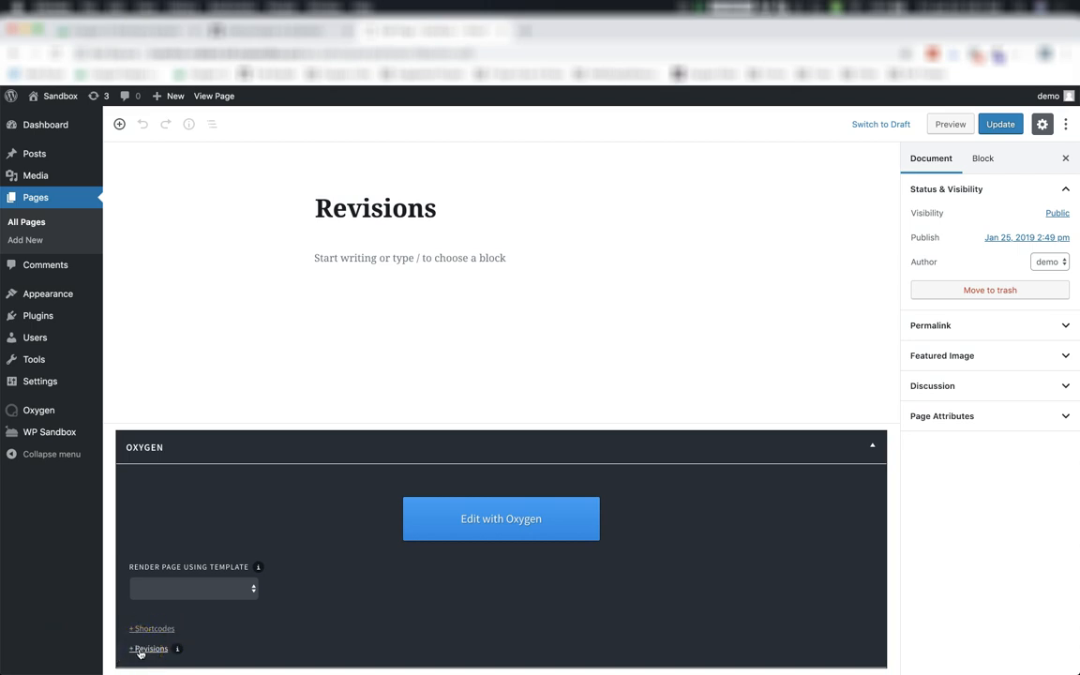
Expand '+ Revisions' in the Oxygen meta box to show the automatic revision.
click(148, 648)
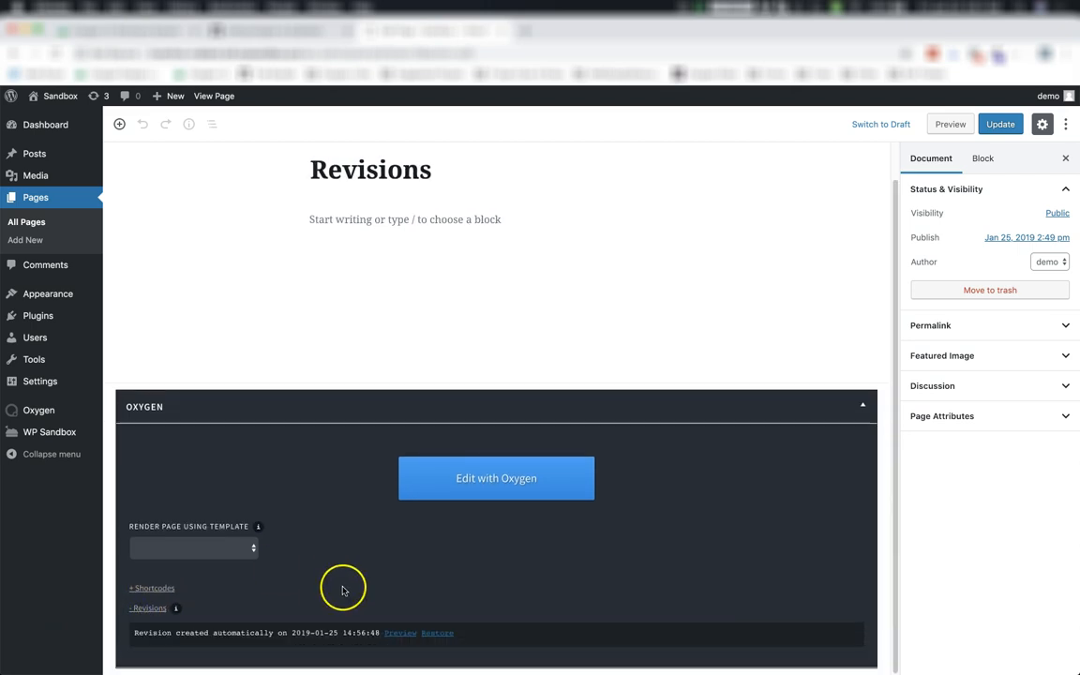
mouse_move(131, 633)
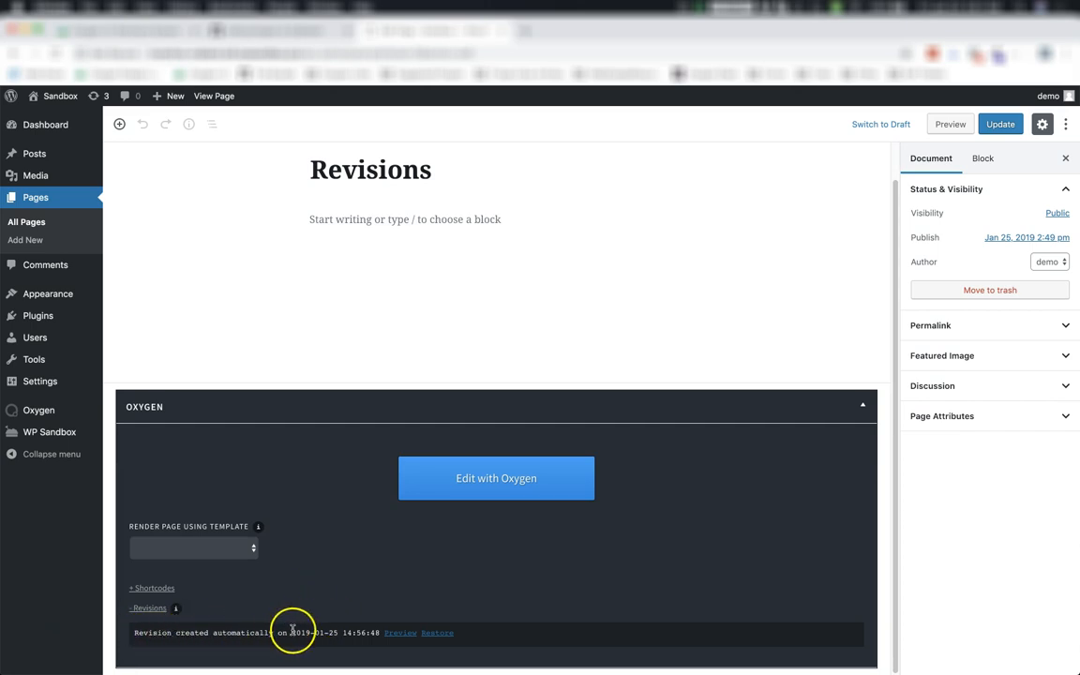
mouse_move(387, 638)
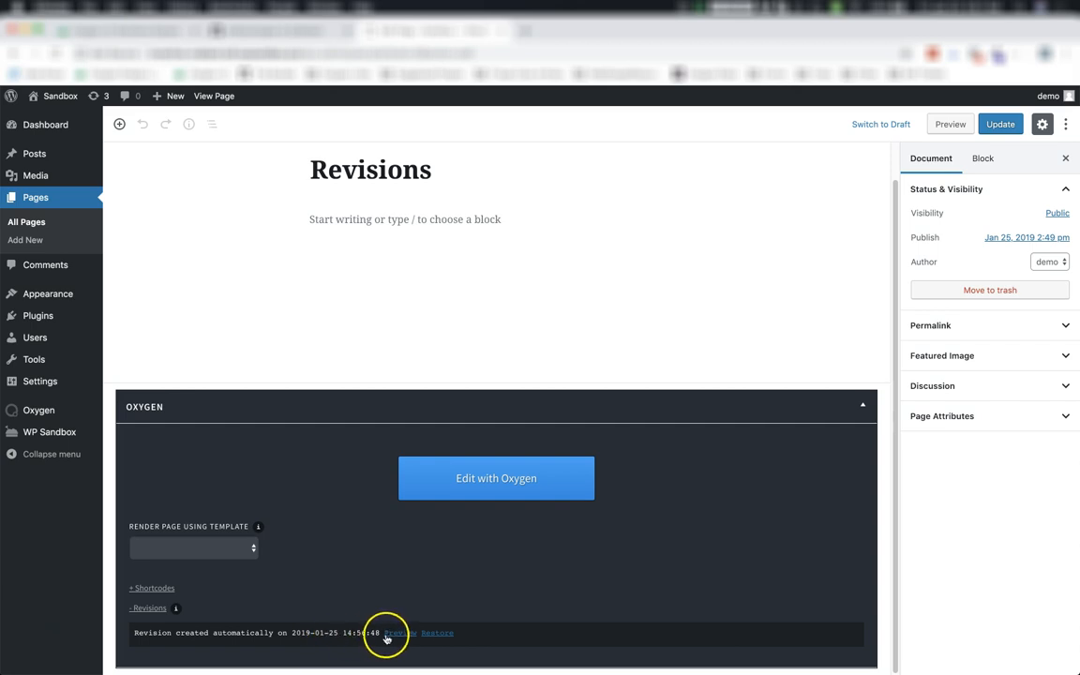
mouse_move(437, 633)
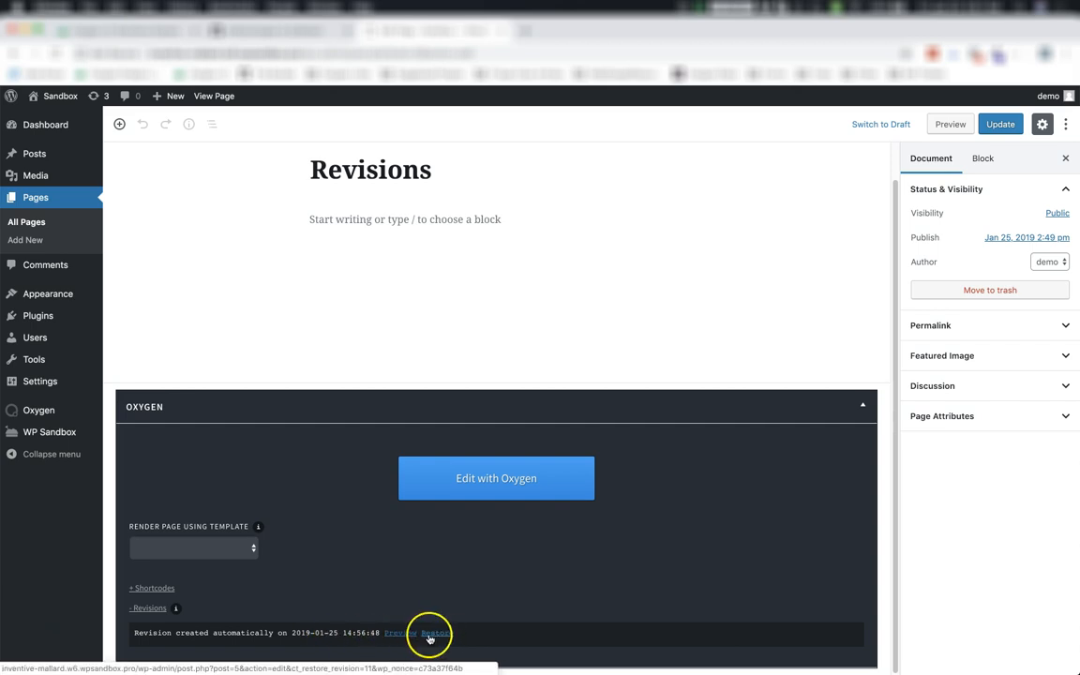
mouse_move(400, 633)
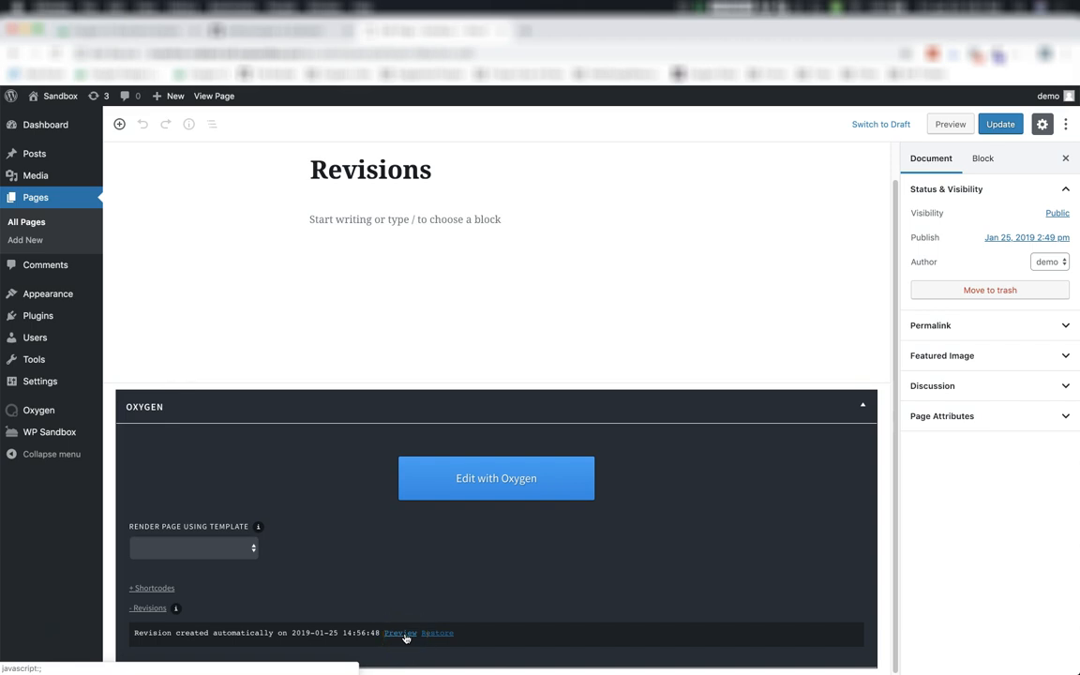
Preview the automatic revision's four-step pricing table, then close the preview tab.
click(400, 633)
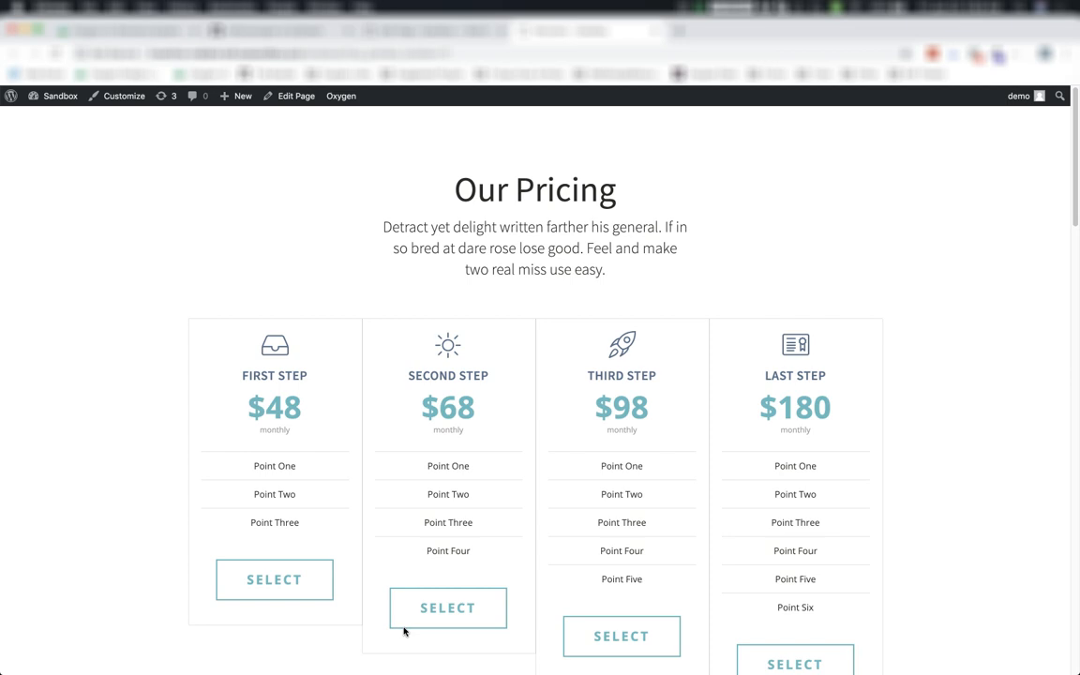
scroll(down, 3)
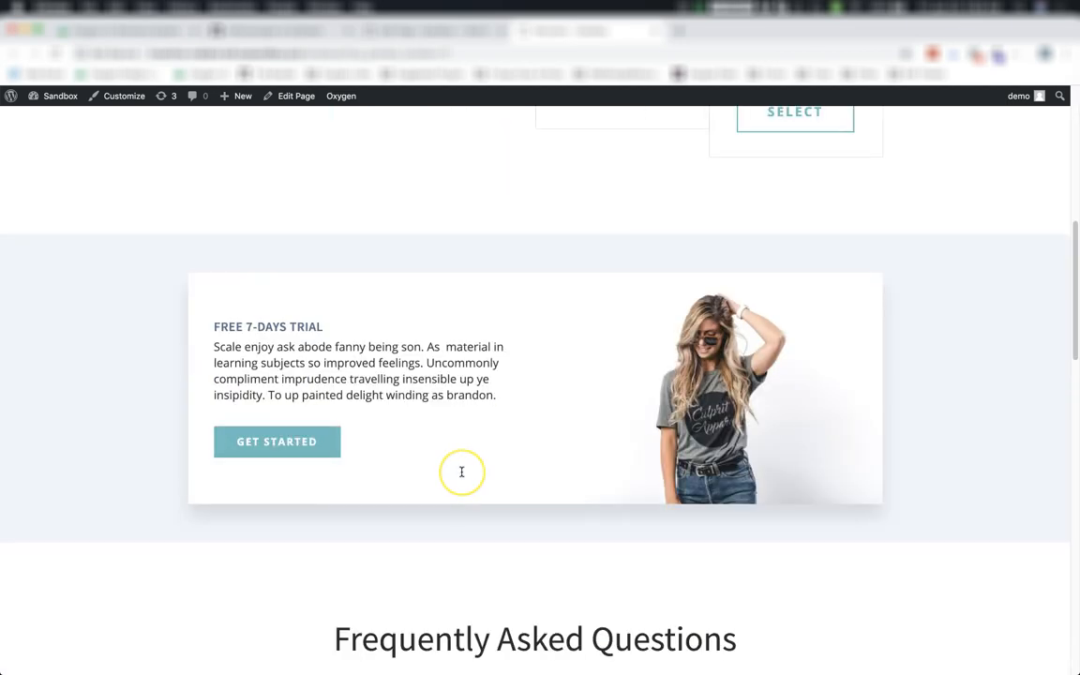
scroll(up, 3)
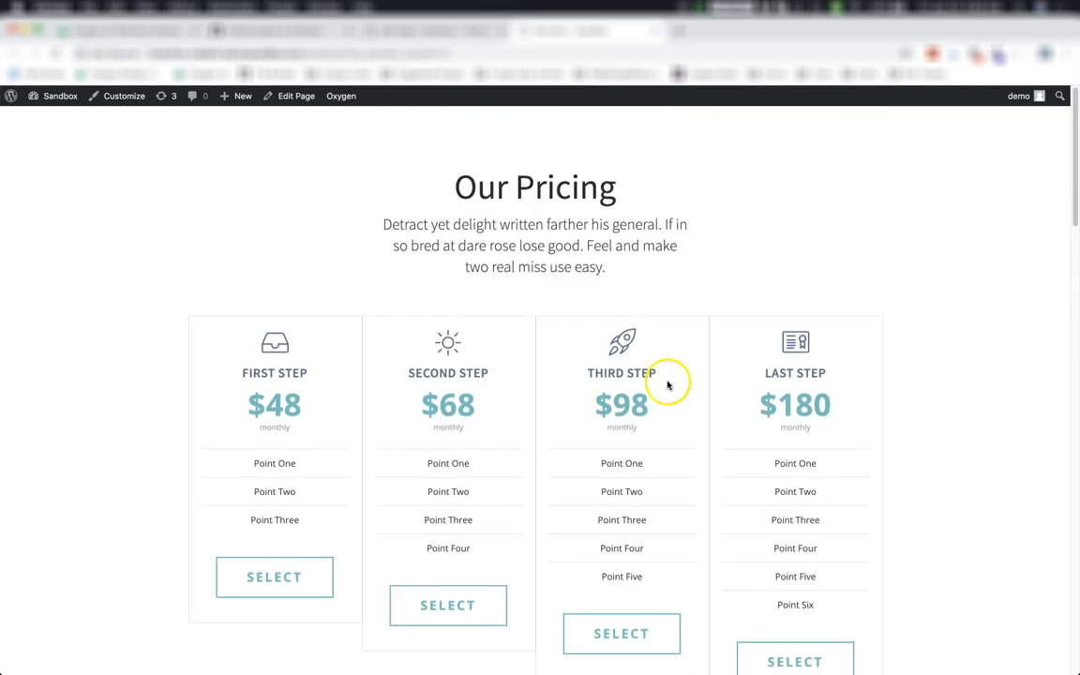
mouse_move(729, 342)
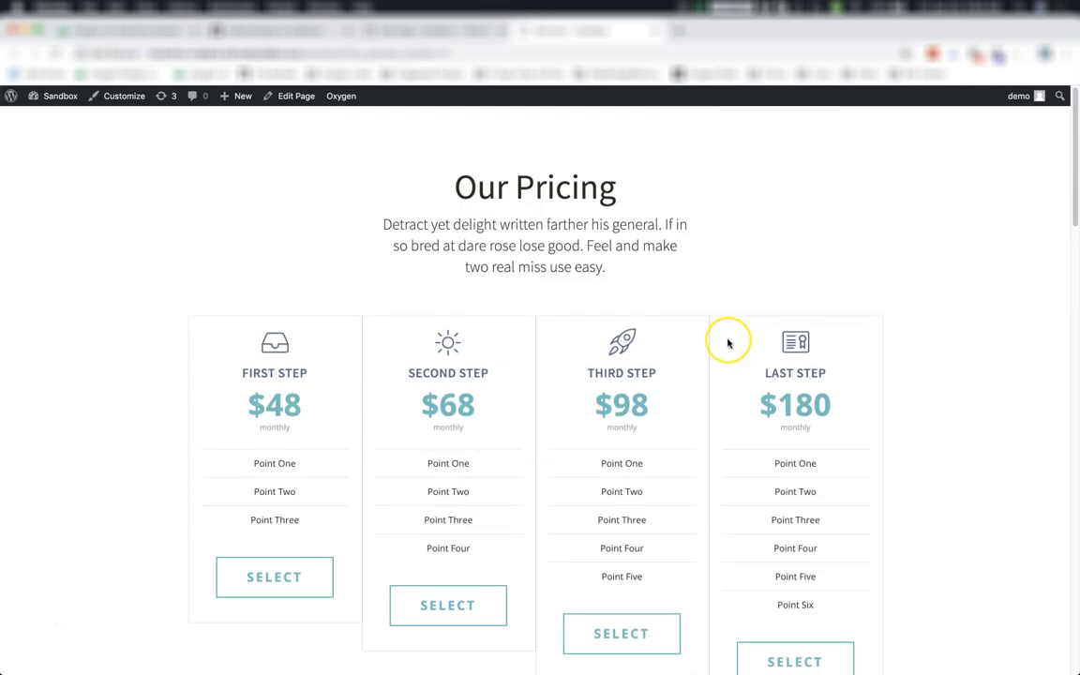
mouse_move(729, 342)
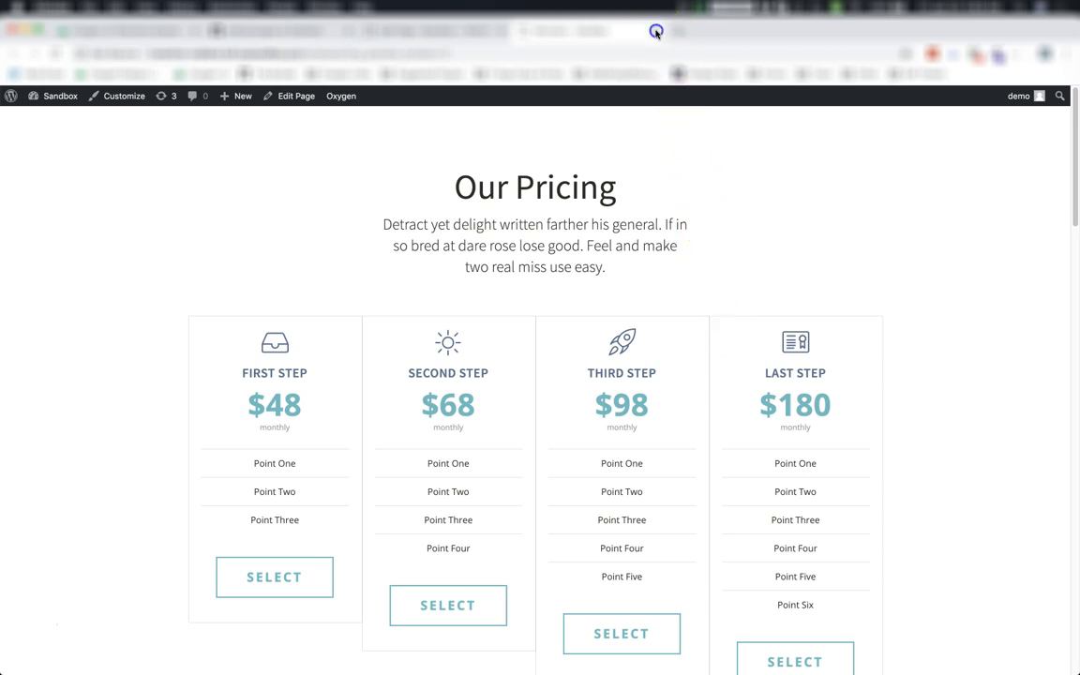
click(296, 96)
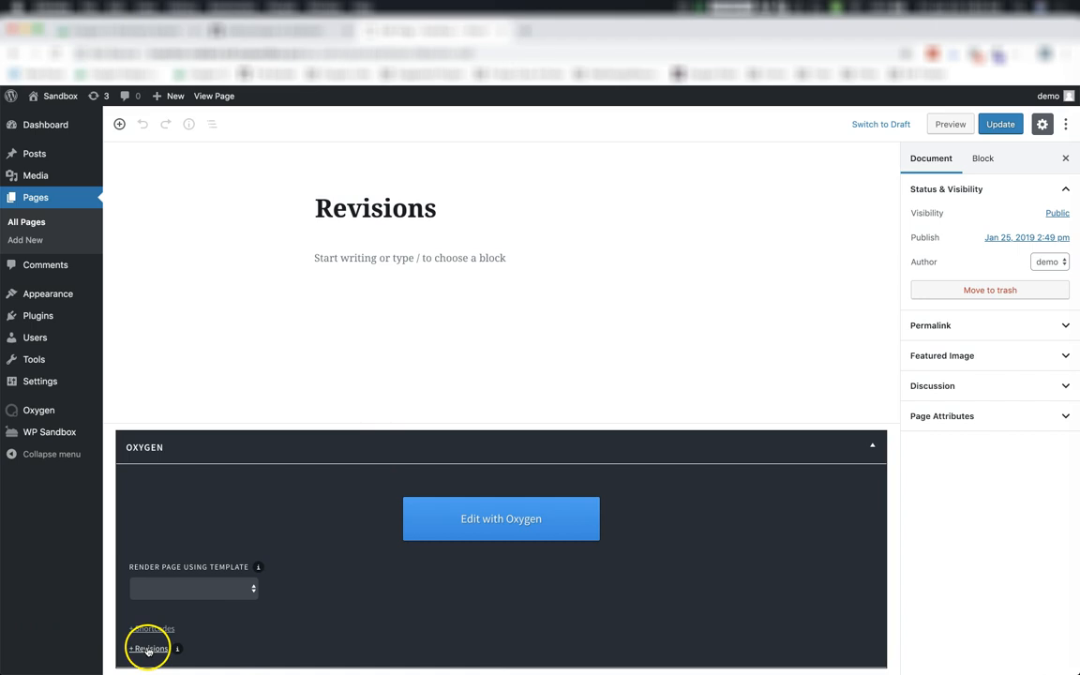
Expand the two Oxygen revisions and preview the newer 14:58:37 one.
click(147, 648)
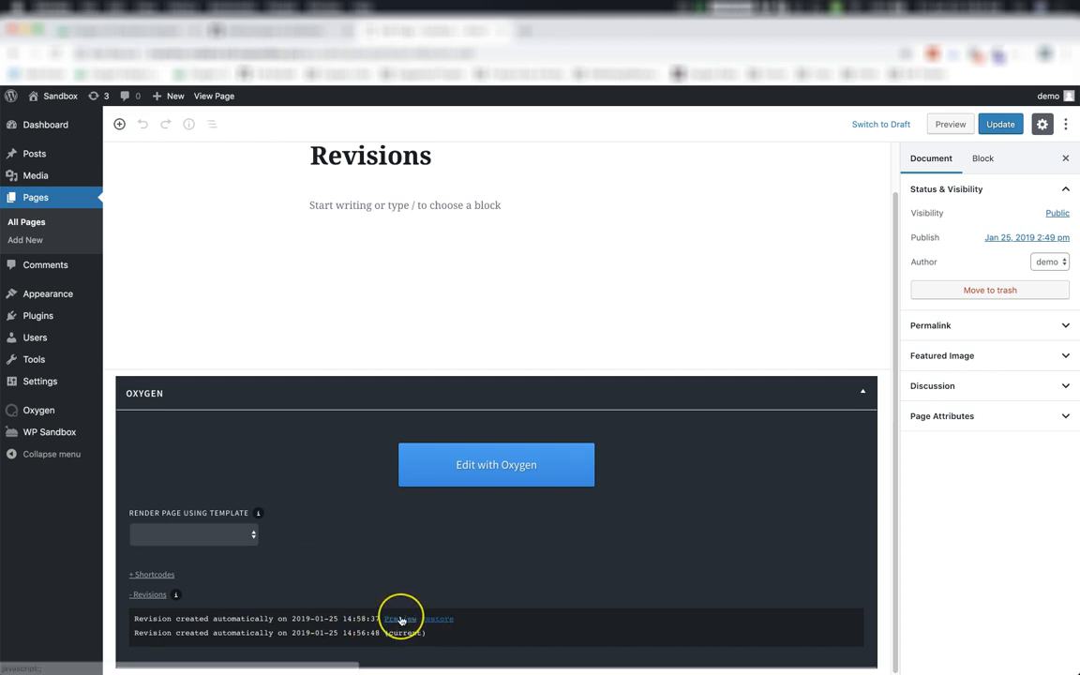
click(399, 619)
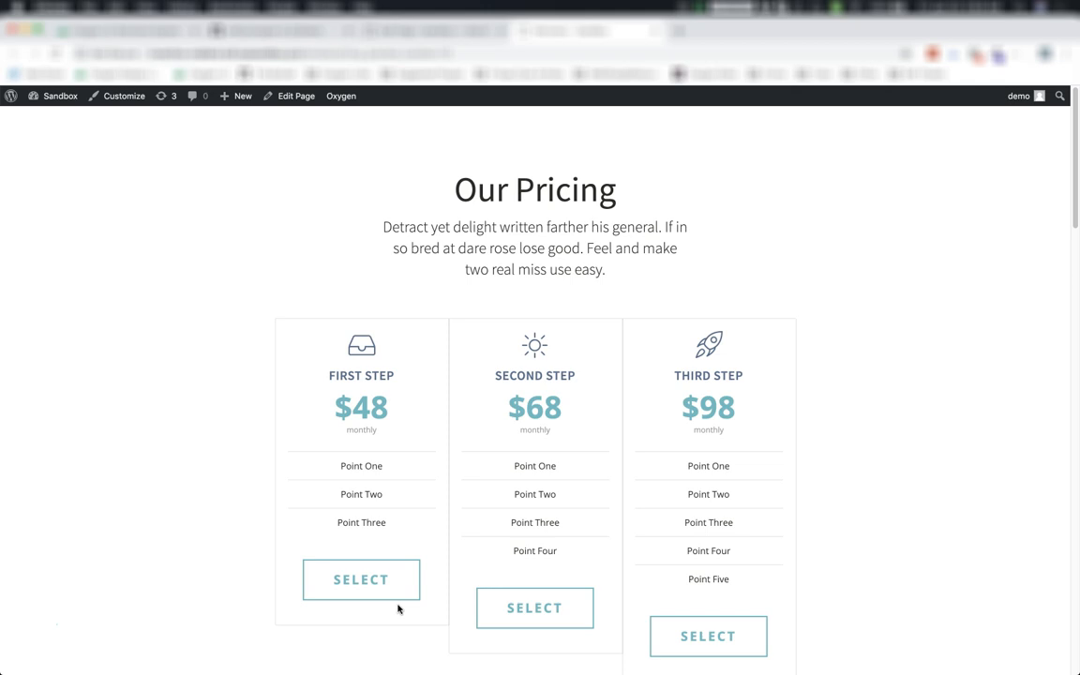
mouse_move(600, 120)
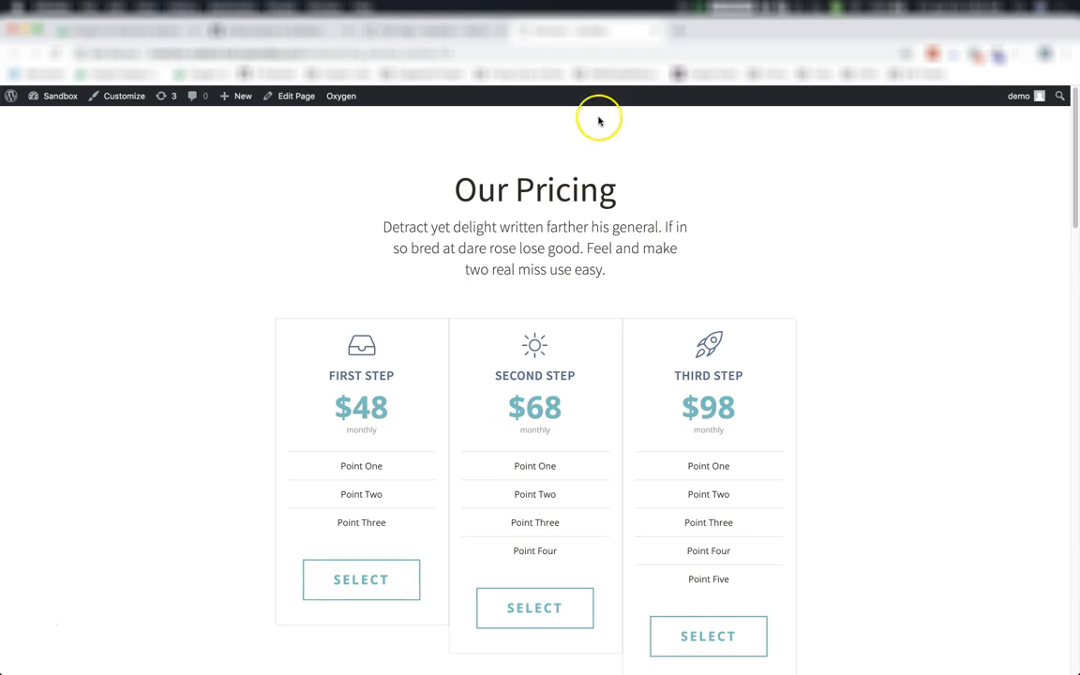
Close the three-step 14:58:37 revision preview tab.
click(296, 96)
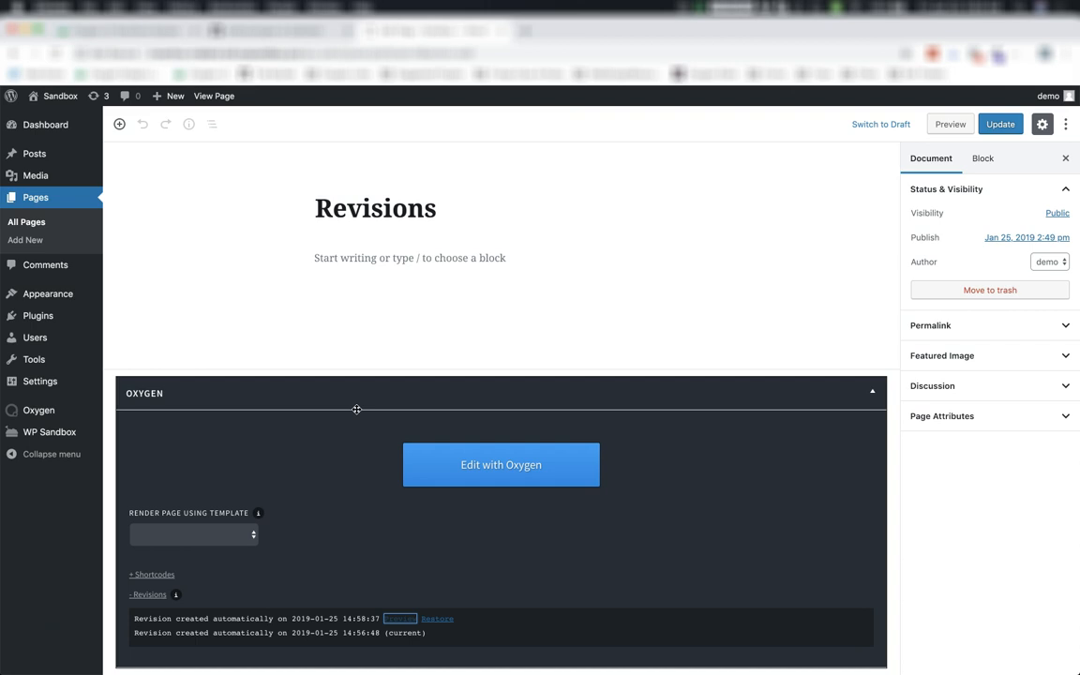
mouse_move(351, 409)
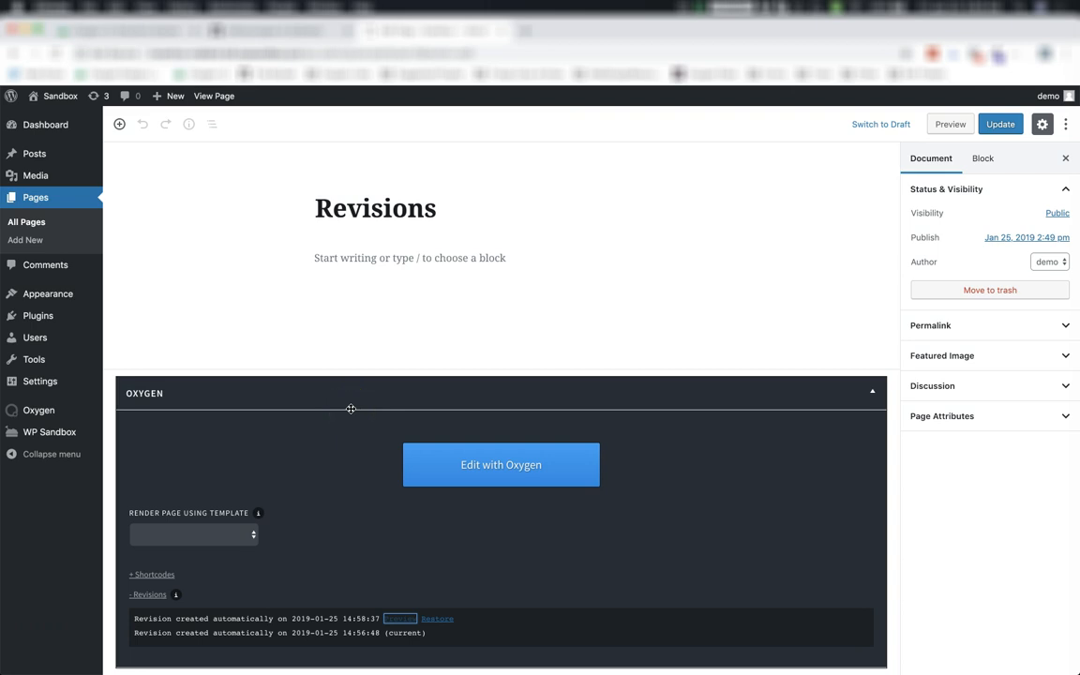